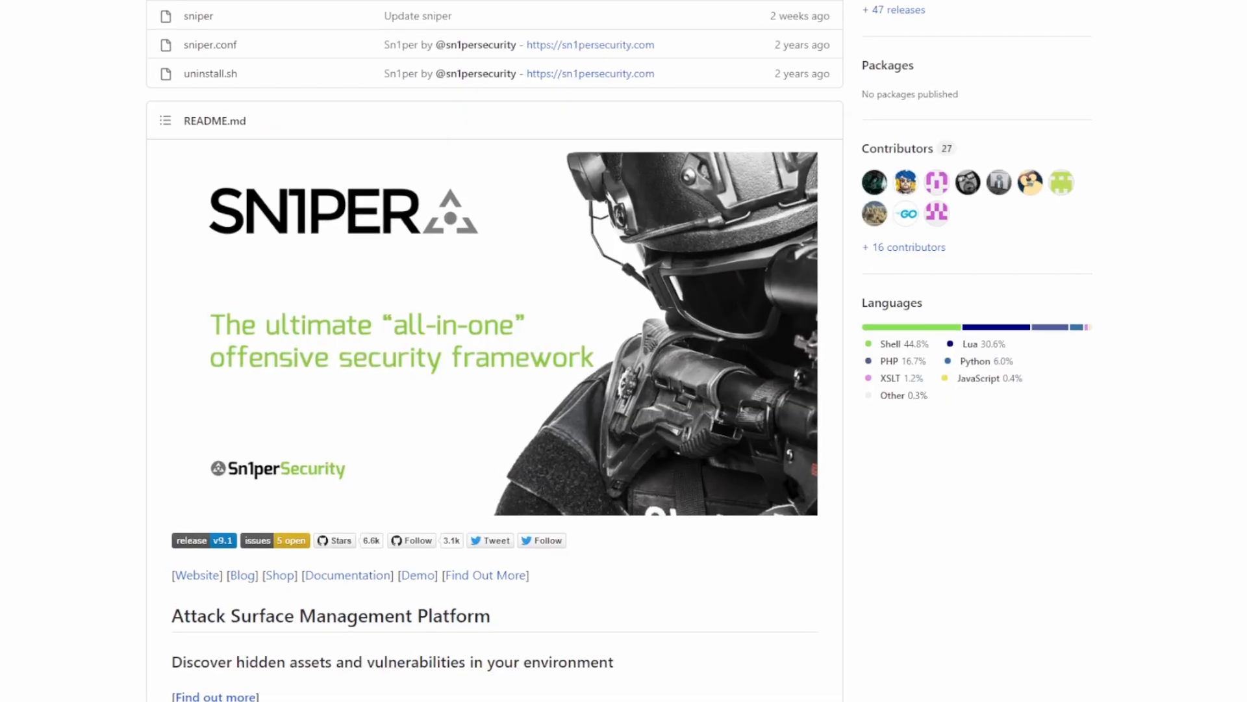
{"action": "scroll", "scroll_direction": "down", "scroll_amount": 3}
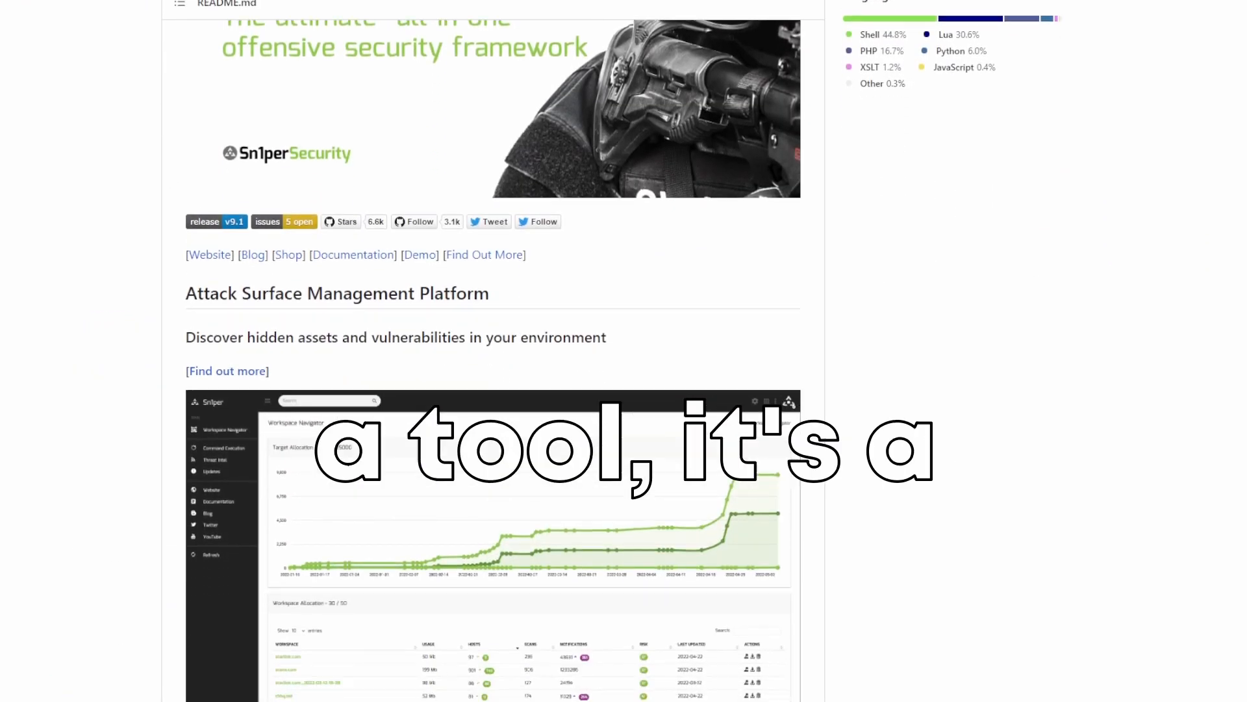
{"action": "scroll", "scroll_direction": "down", "scroll_amount": 3}
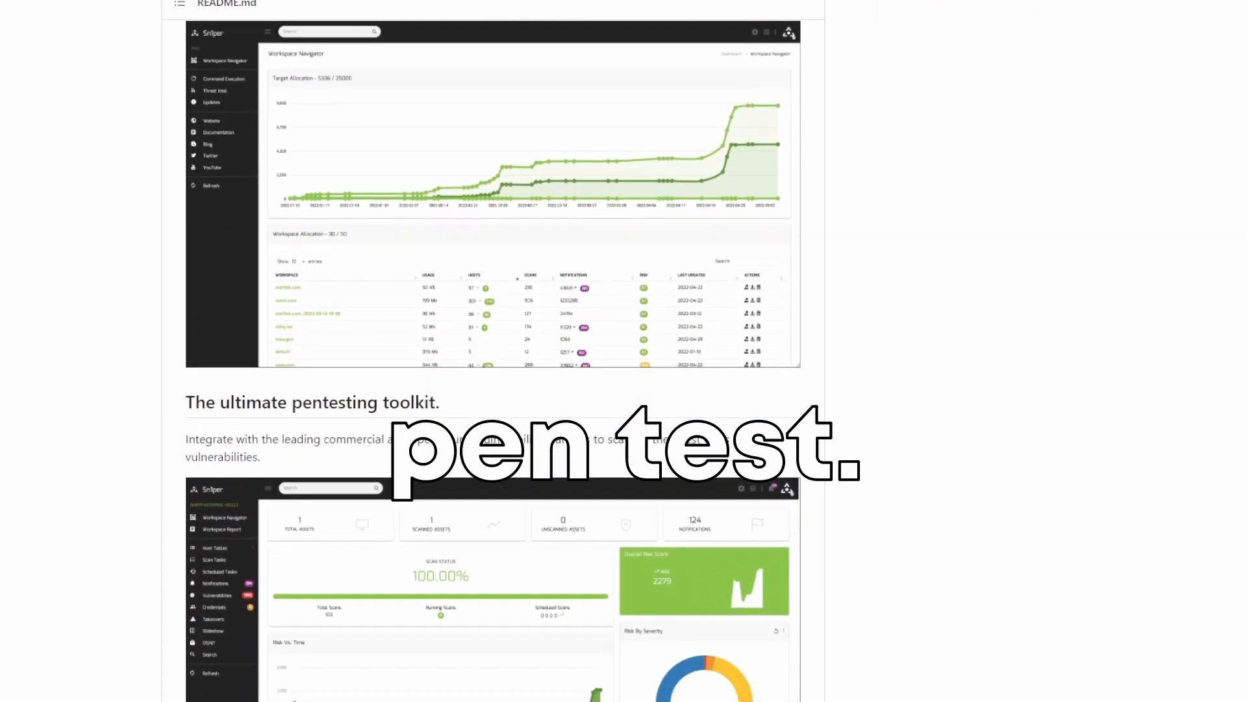
{"action": "scroll", "scroll_direction": "down", "scroll_amount": 3}
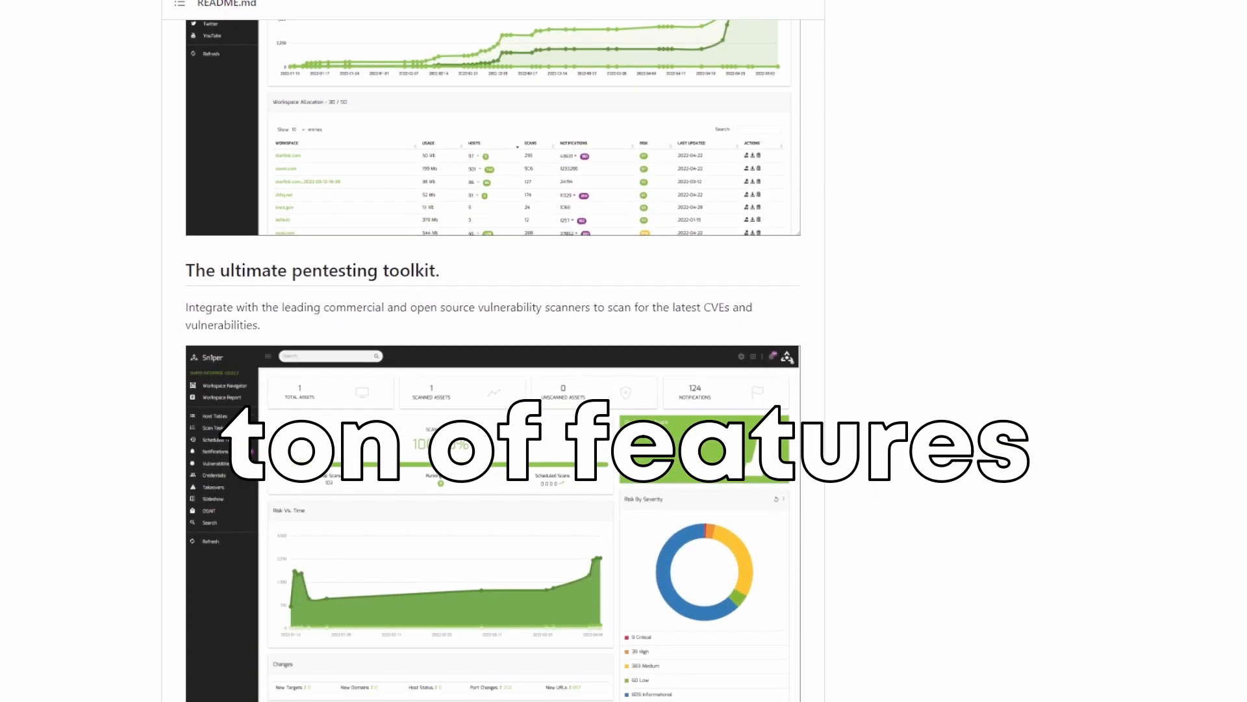
{"action": "scroll", "scroll_direction": "down", "scroll_amount": 3}
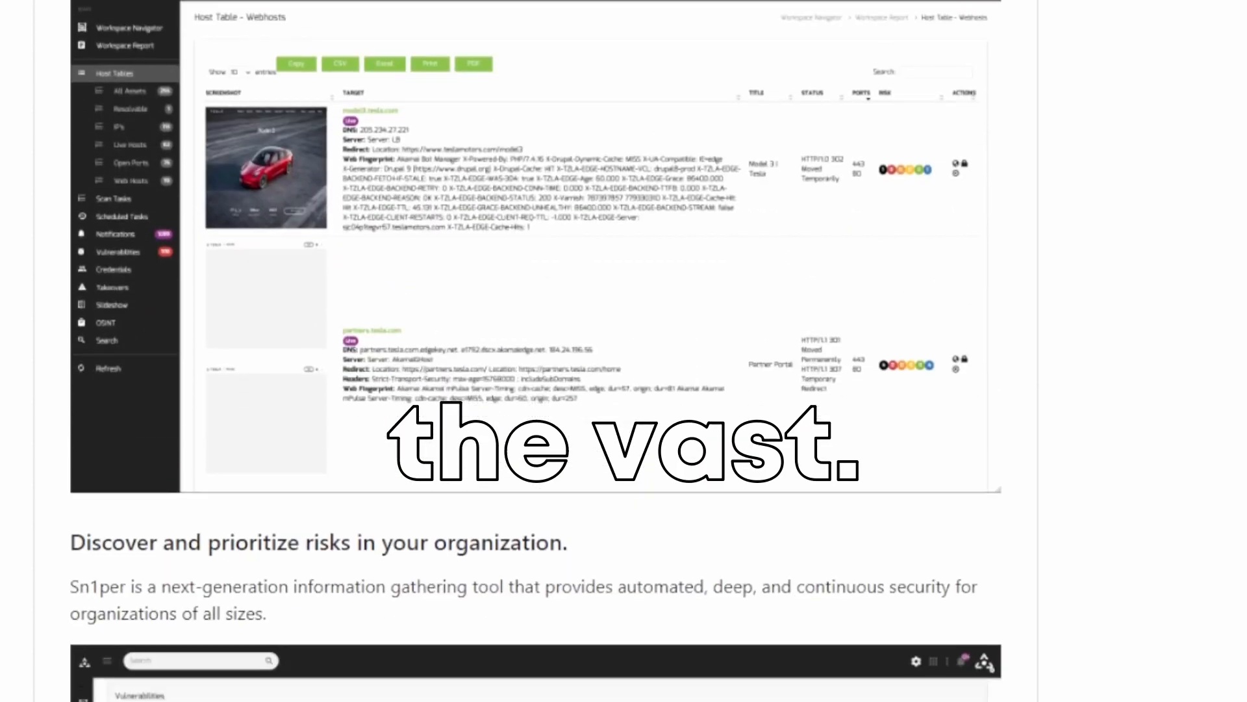
{"action": "scroll", "scroll_direction": "down", "scroll_amount": 3}
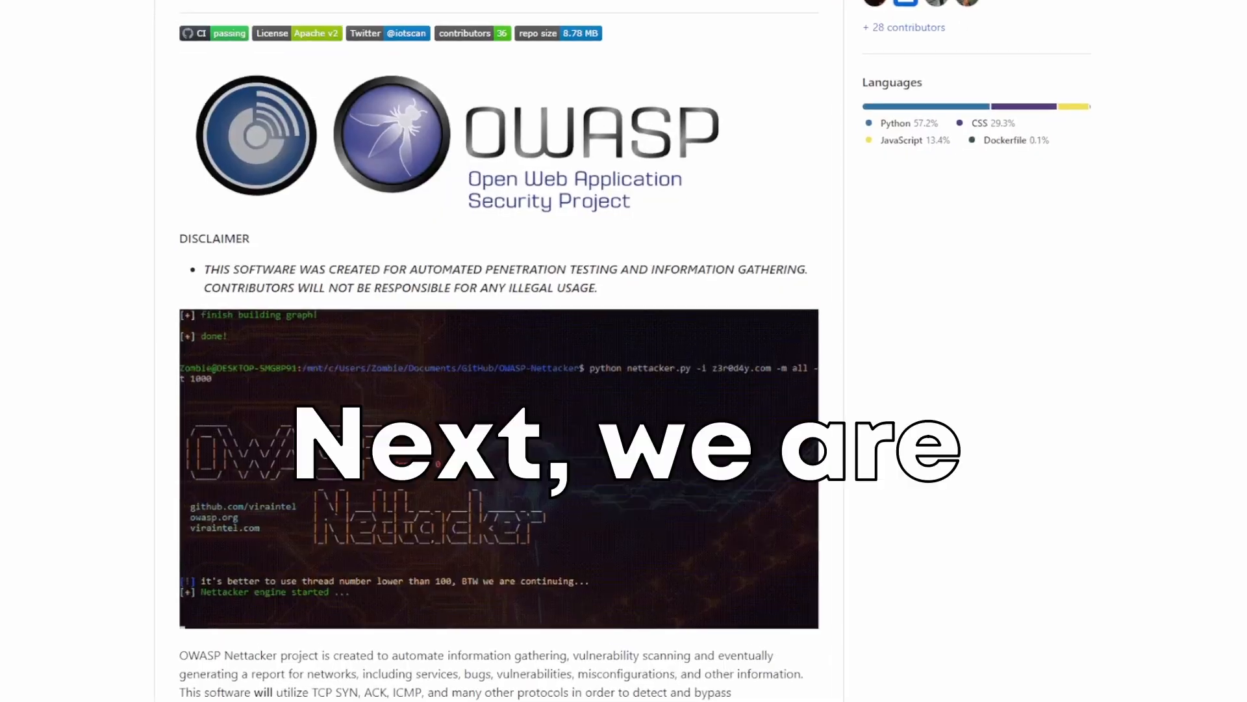
{"action": "scroll", "scroll_direction": "down", "scroll_amount": 3}
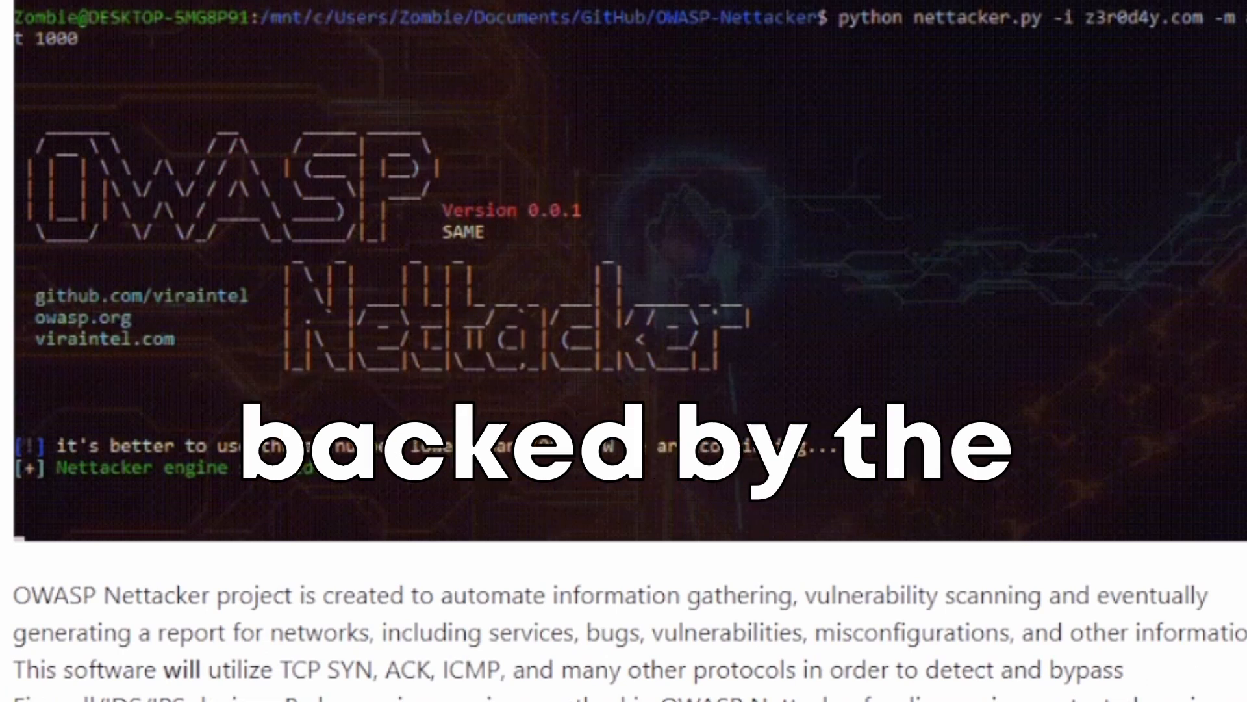